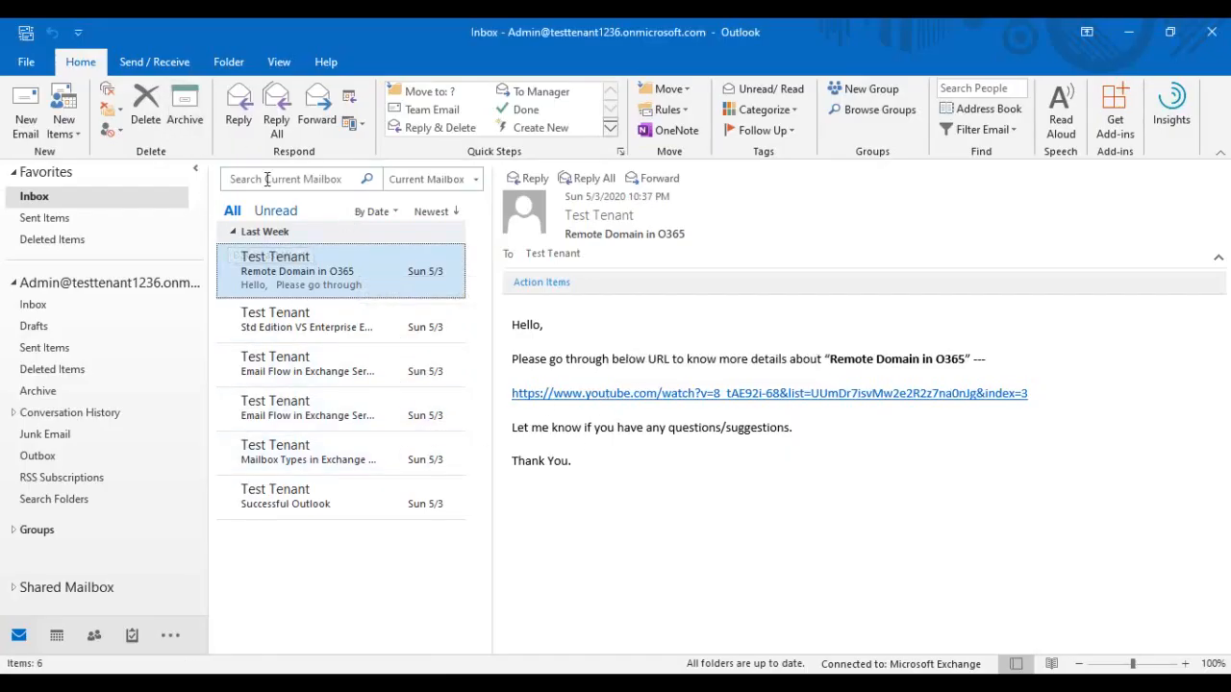
- Show the Account Information backstage page for the admin Exchange account
left_click(27, 60)
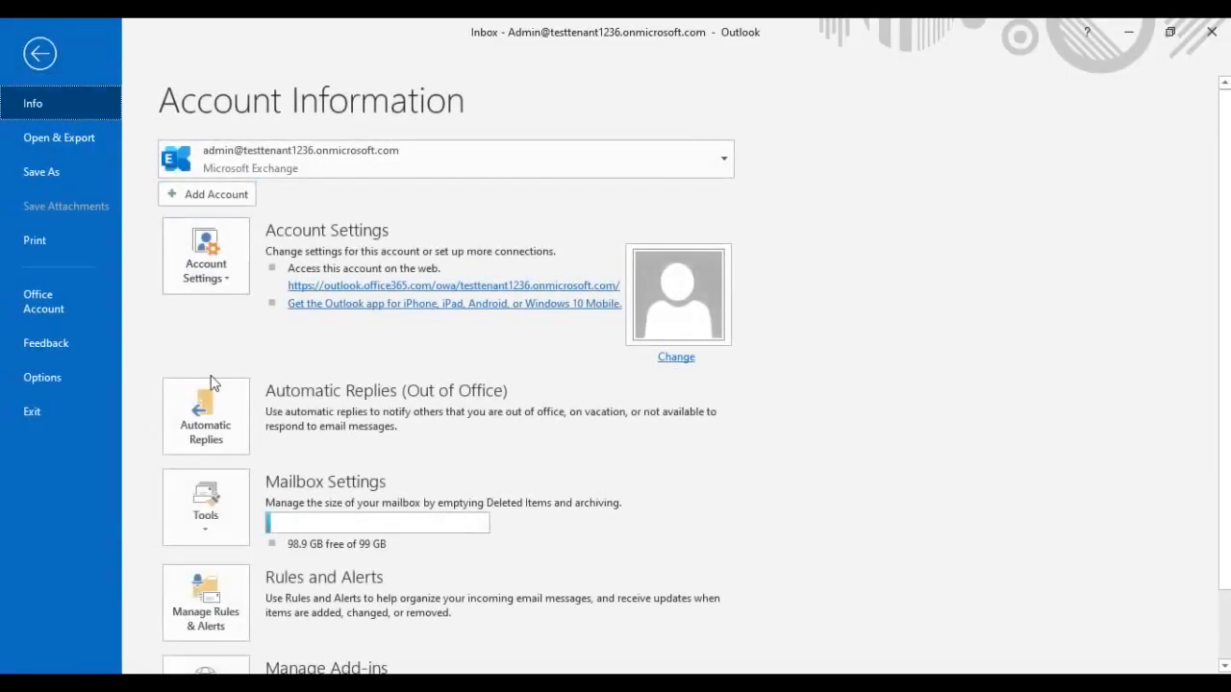
mouse_move(364, 404)
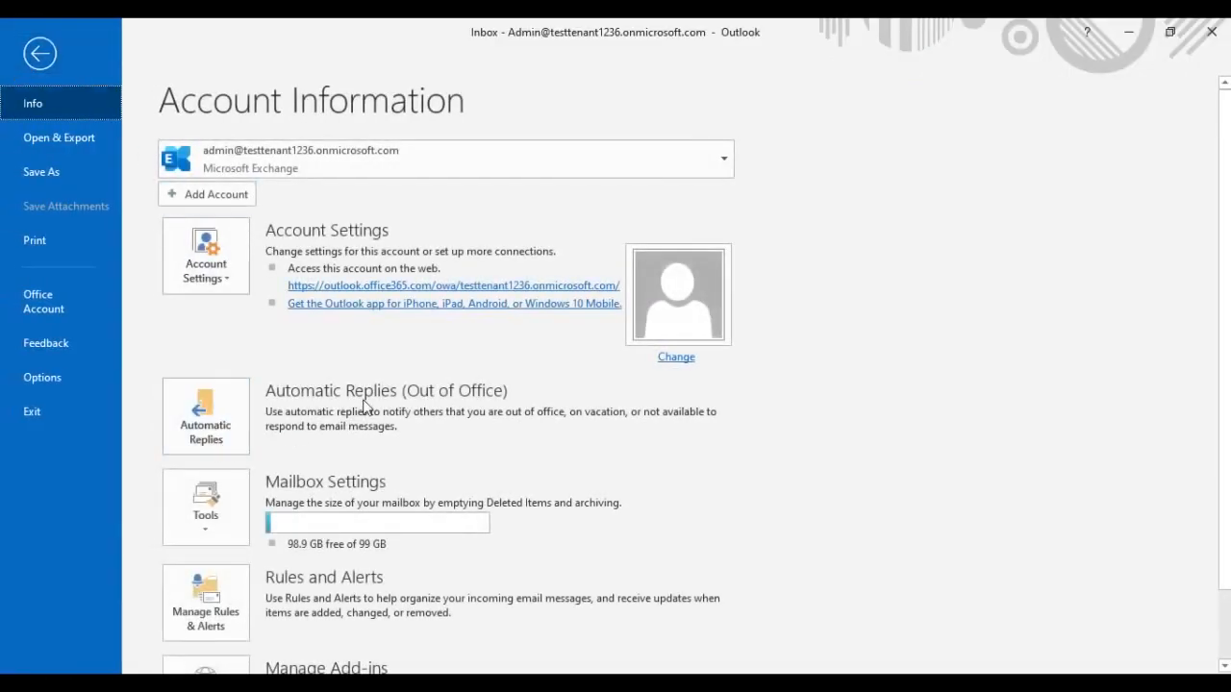
mouse_move(204, 416)
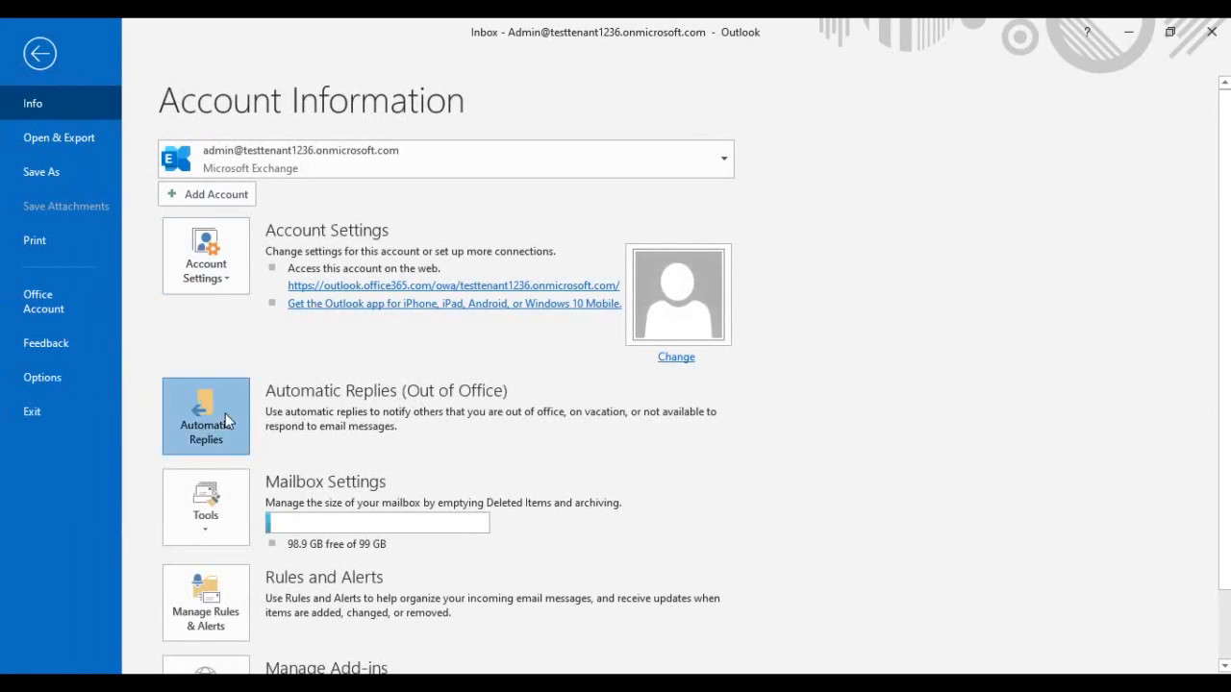
- Turn on sending automatic replies, limited to a specific time range
left_click(203, 416)
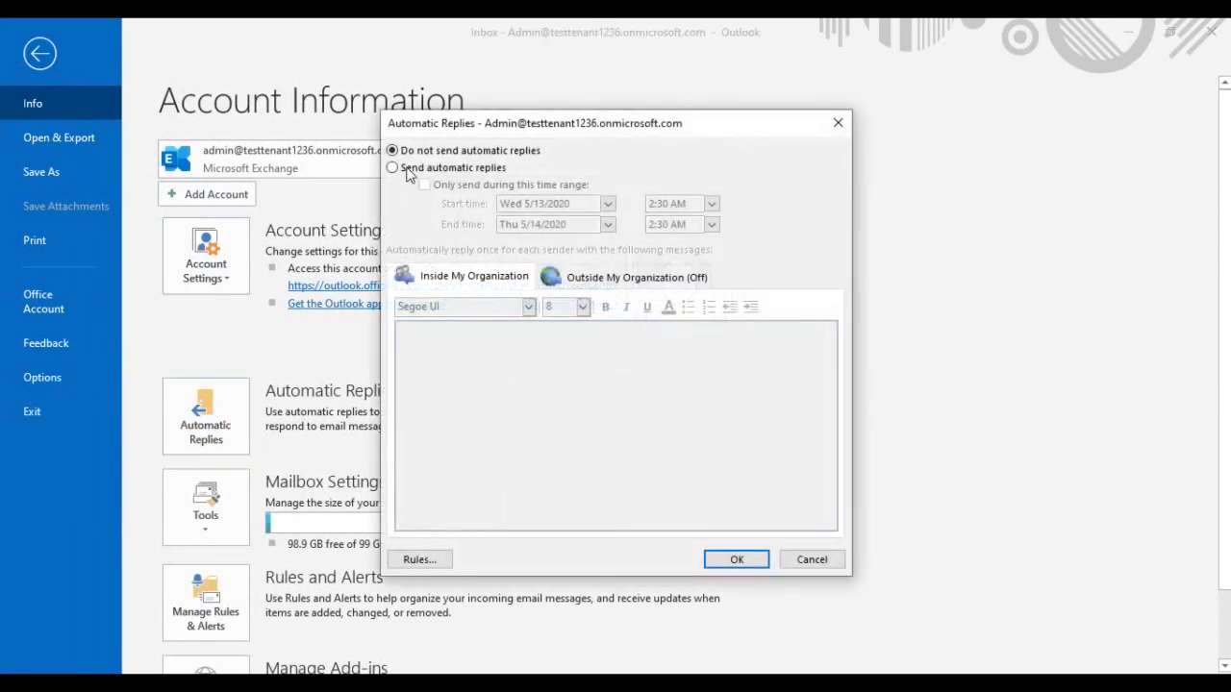
left_click(393, 167)
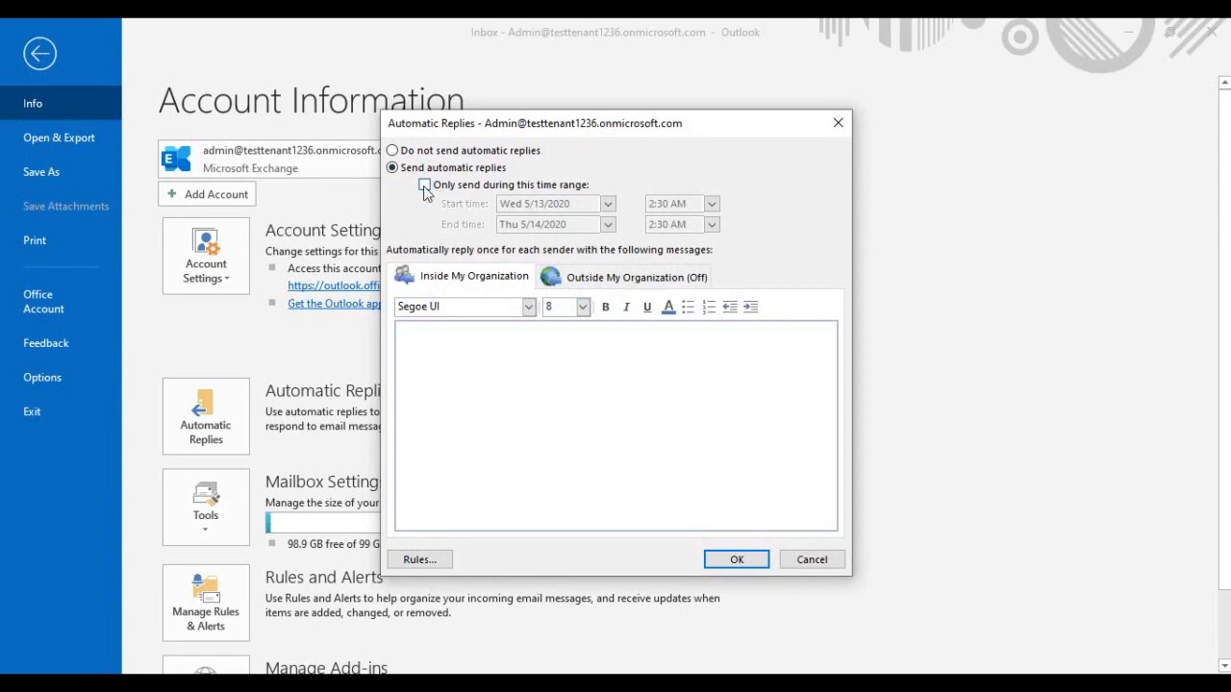
left_click(423, 185)
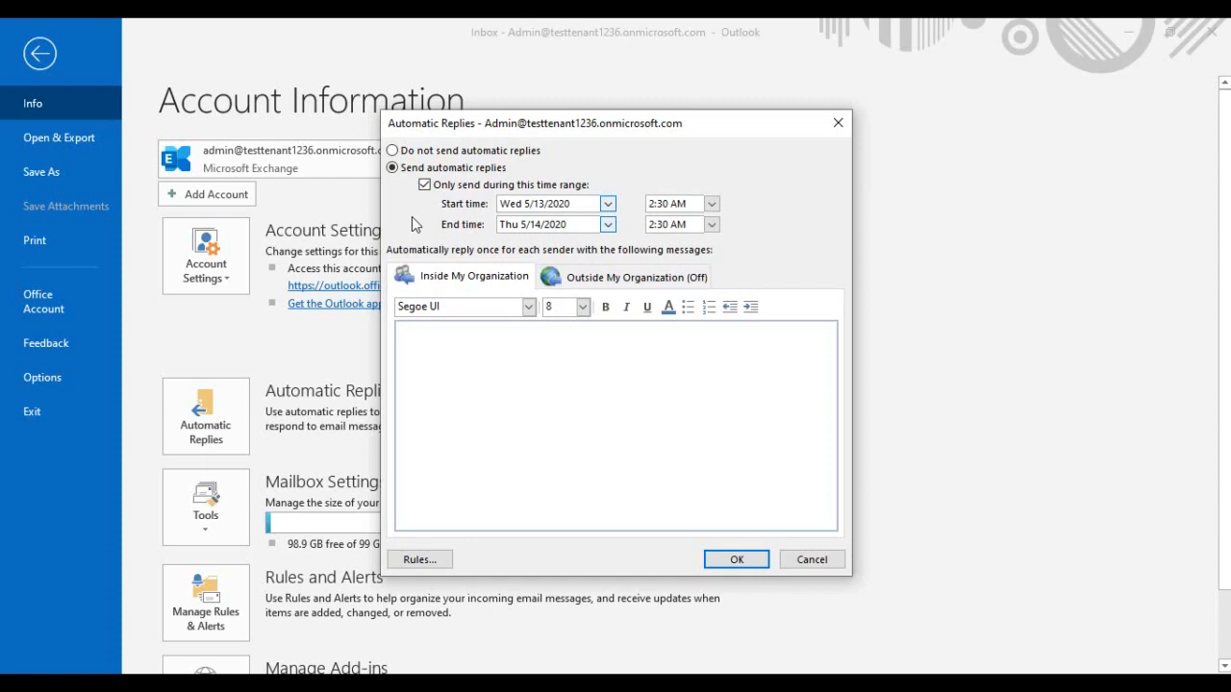
mouse_move(477, 231)
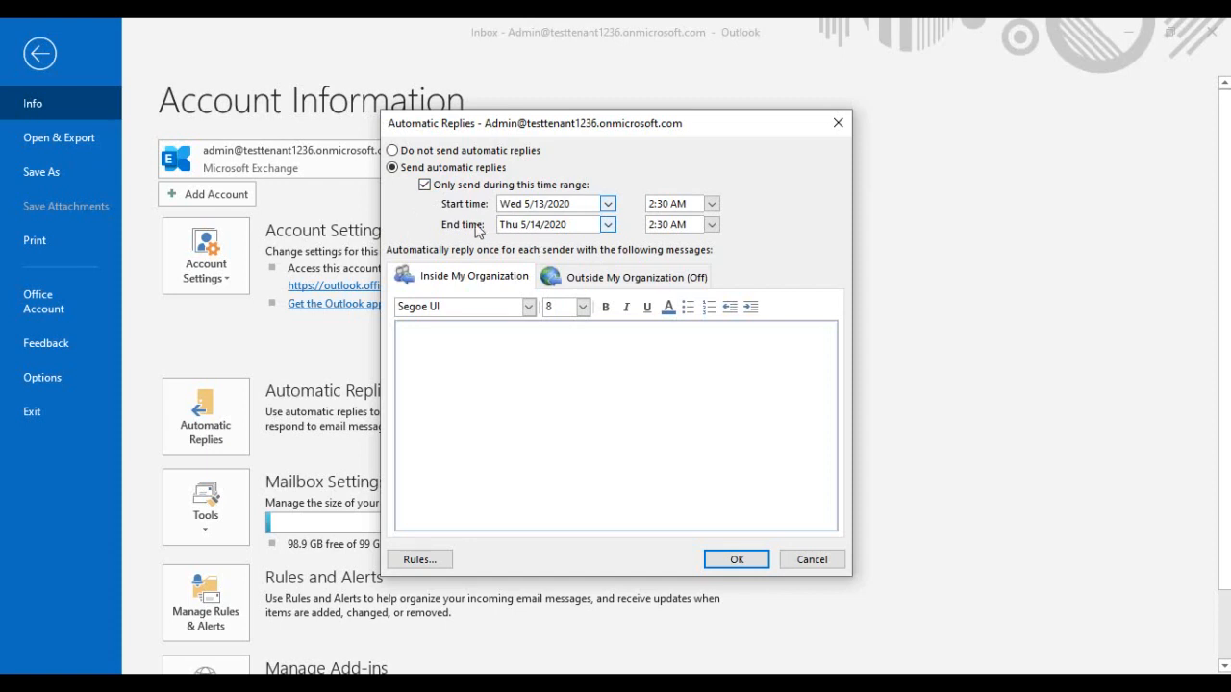
mouse_move(472, 223)
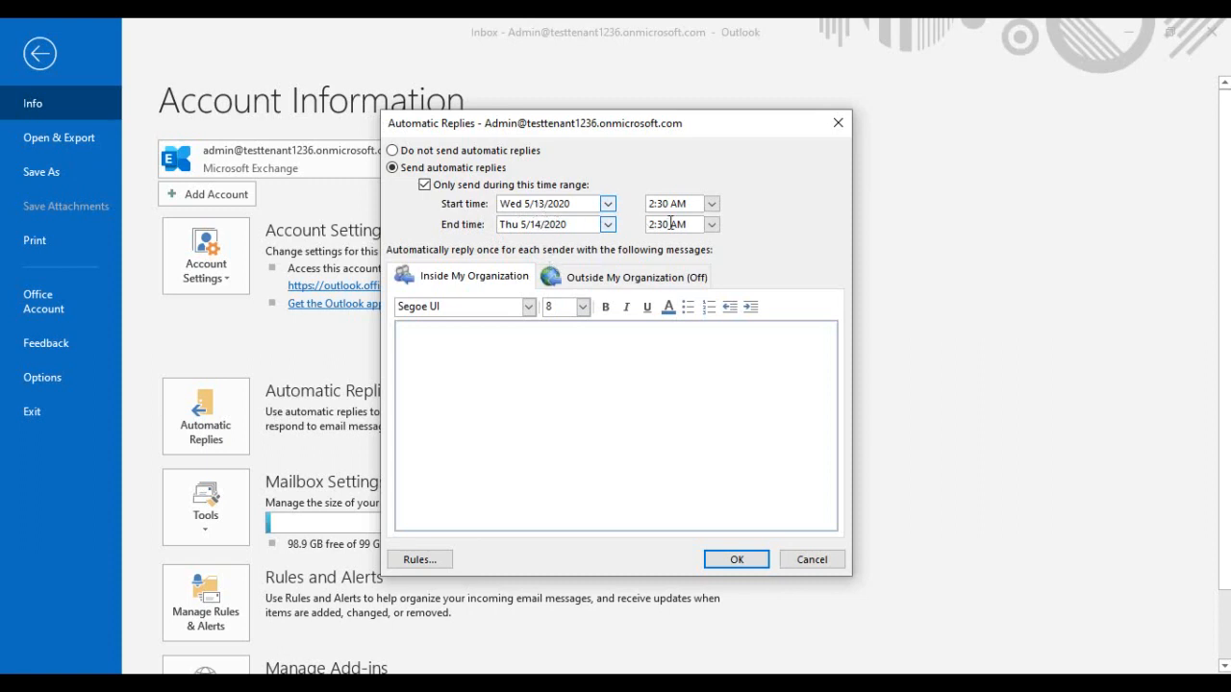
- Schedule replies from Wed 5/13/2020 7:00 AM to Fri 5/15/2020 7:00 AM
left_click(712, 223)
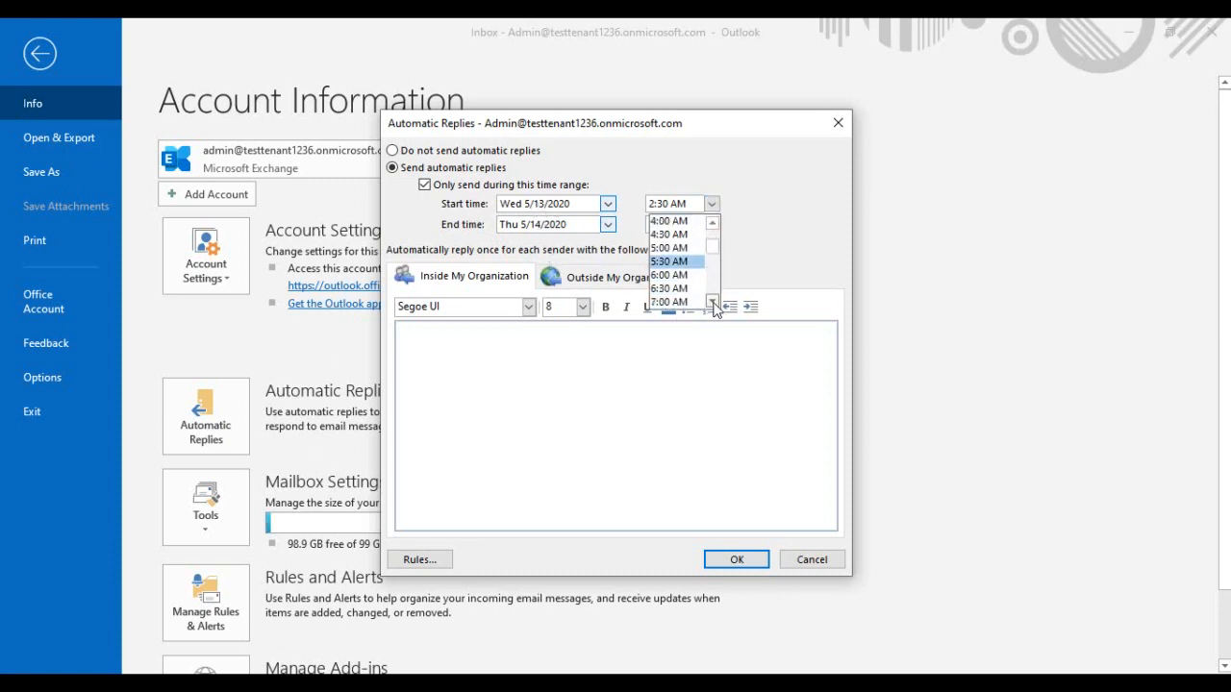
left_click(669, 302)
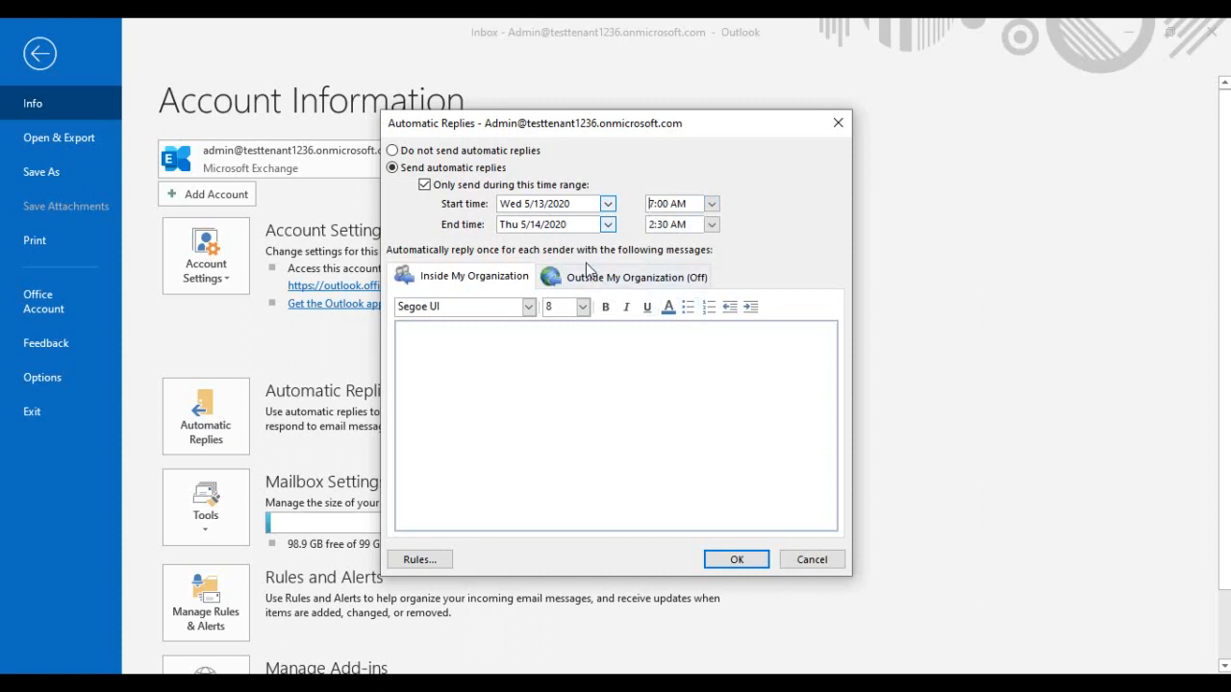
left_click(608, 223)
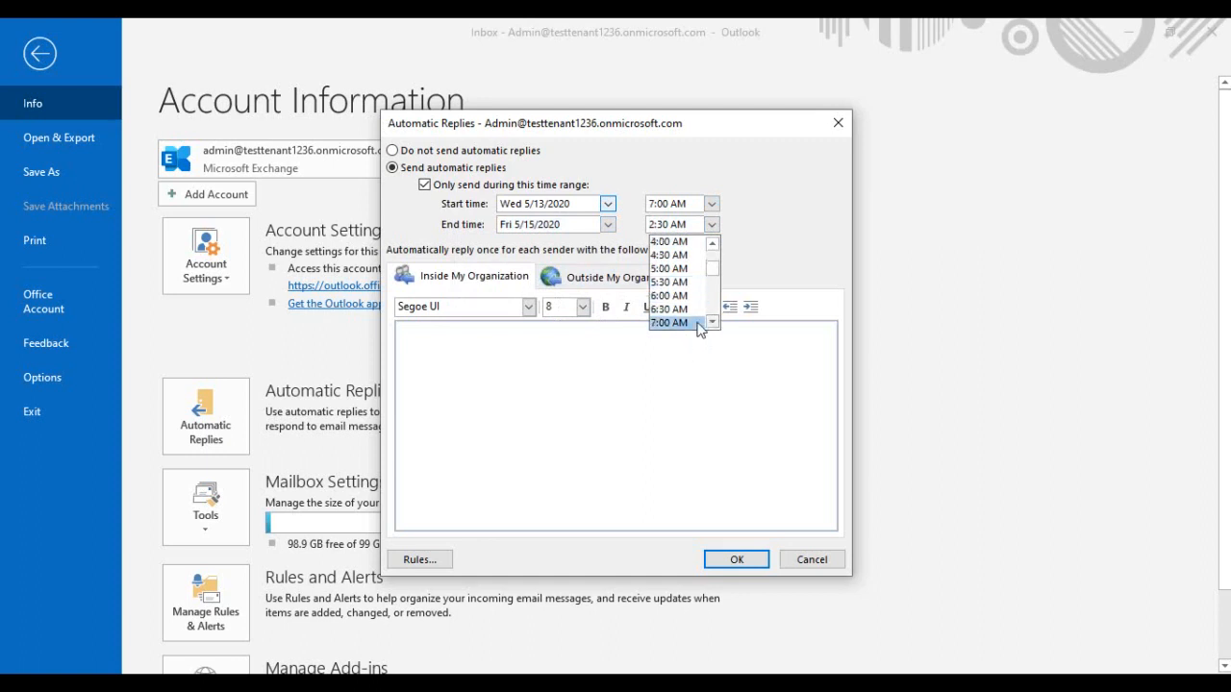
left_click(669, 323)
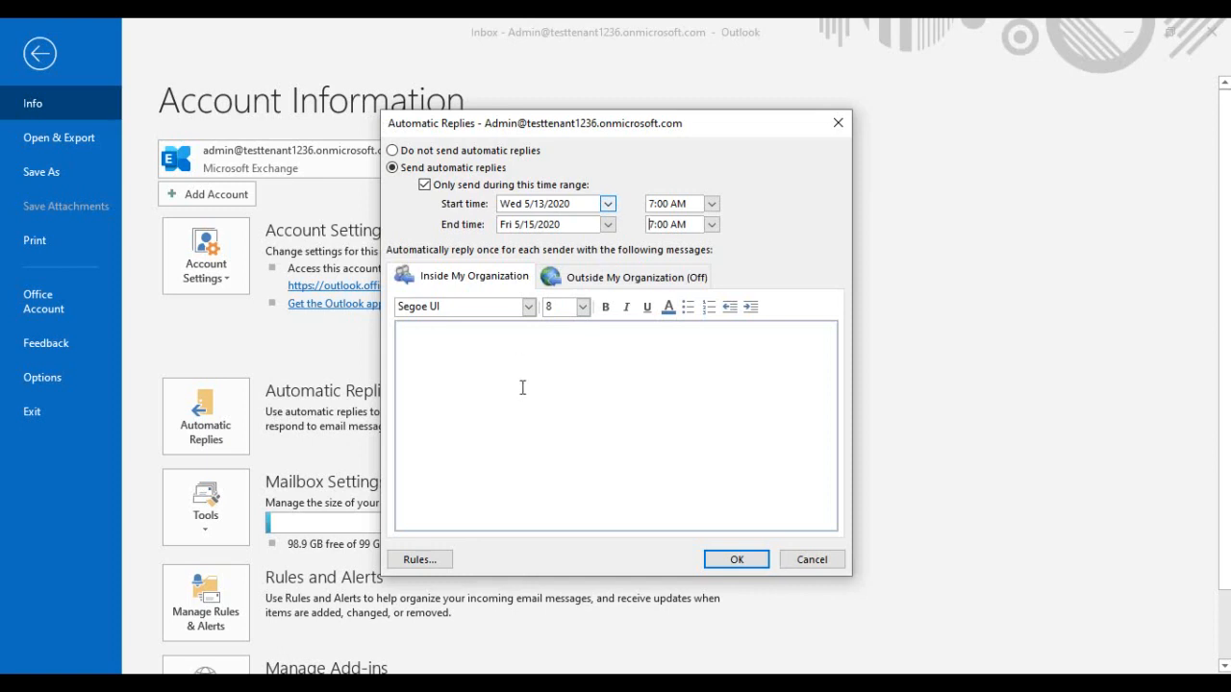
mouse_move(523, 381)
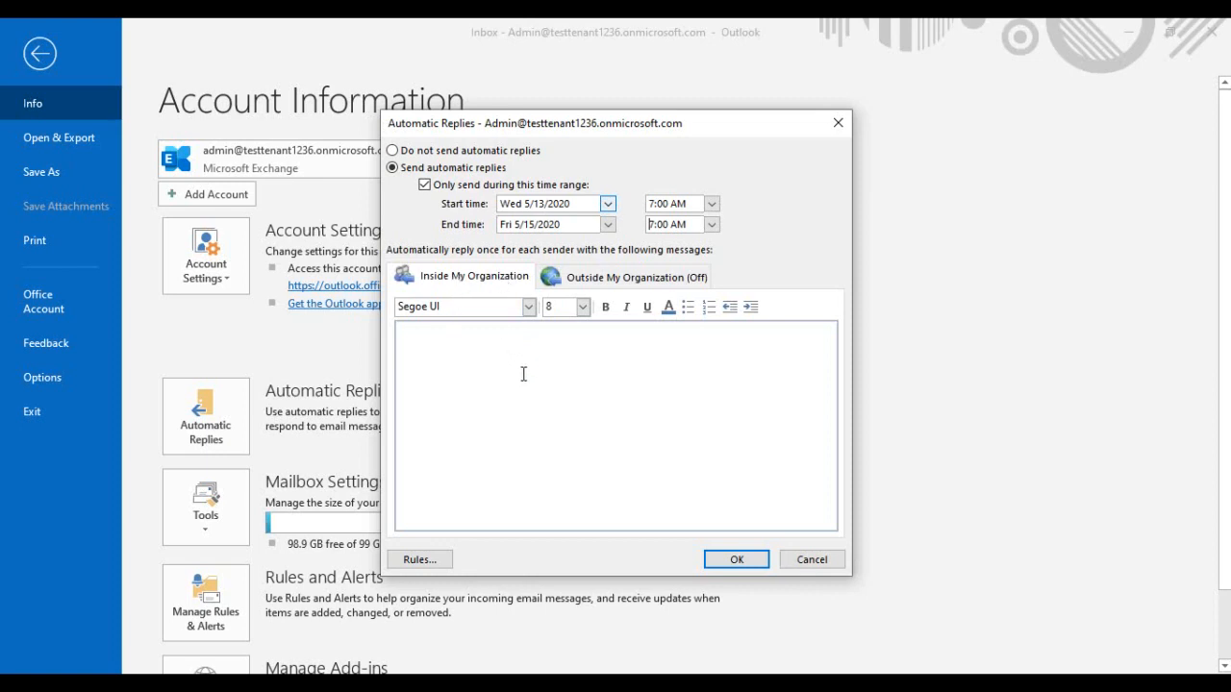
mouse_move(585, 385)
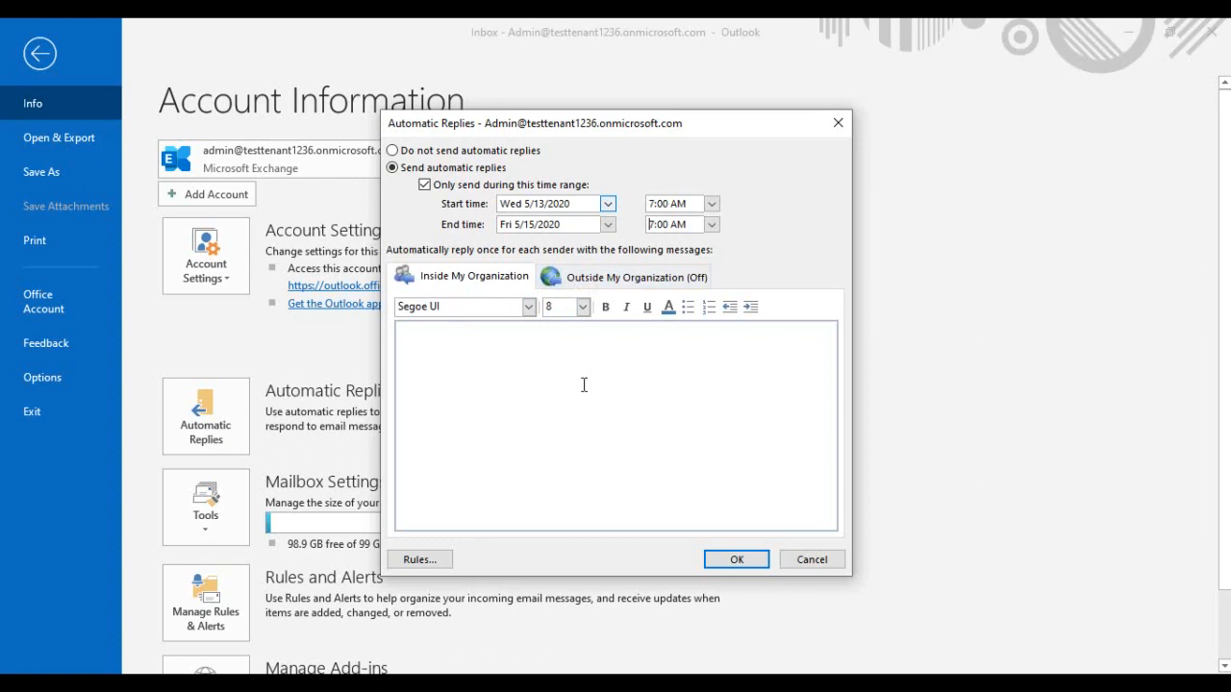
- Set the internal senders' out-of-office thank-you message in 14-point text
left_click(625, 277)
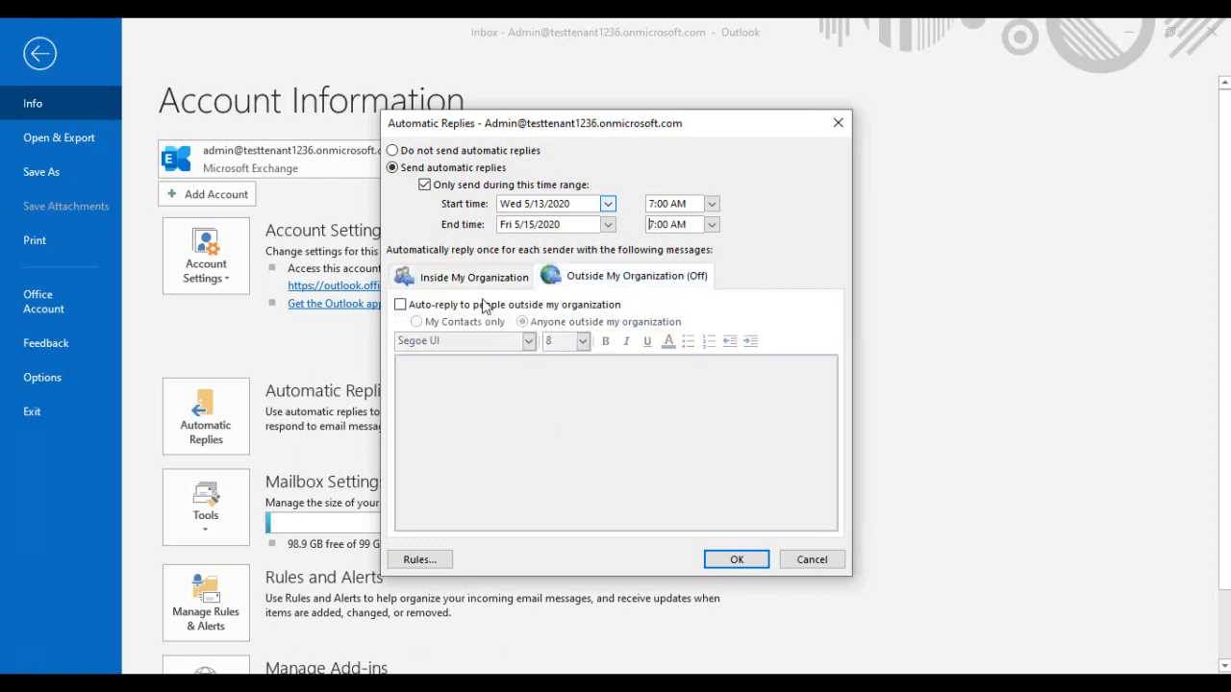
left_click(473, 277)
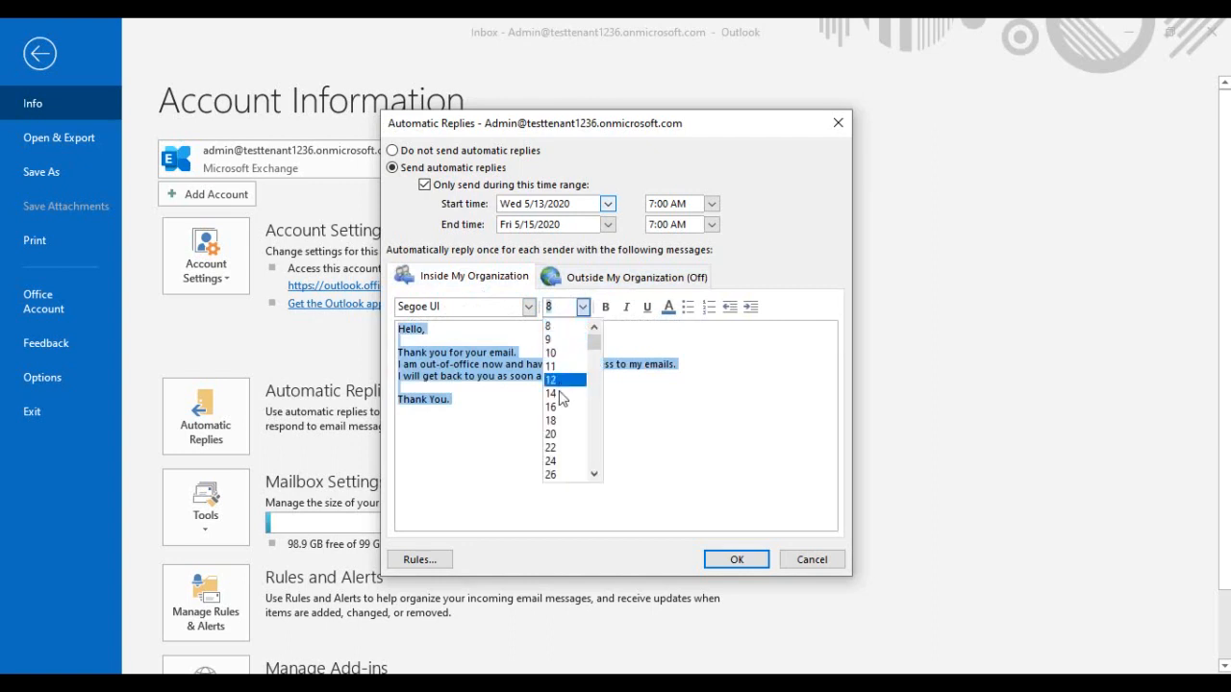
left_click(550, 394)
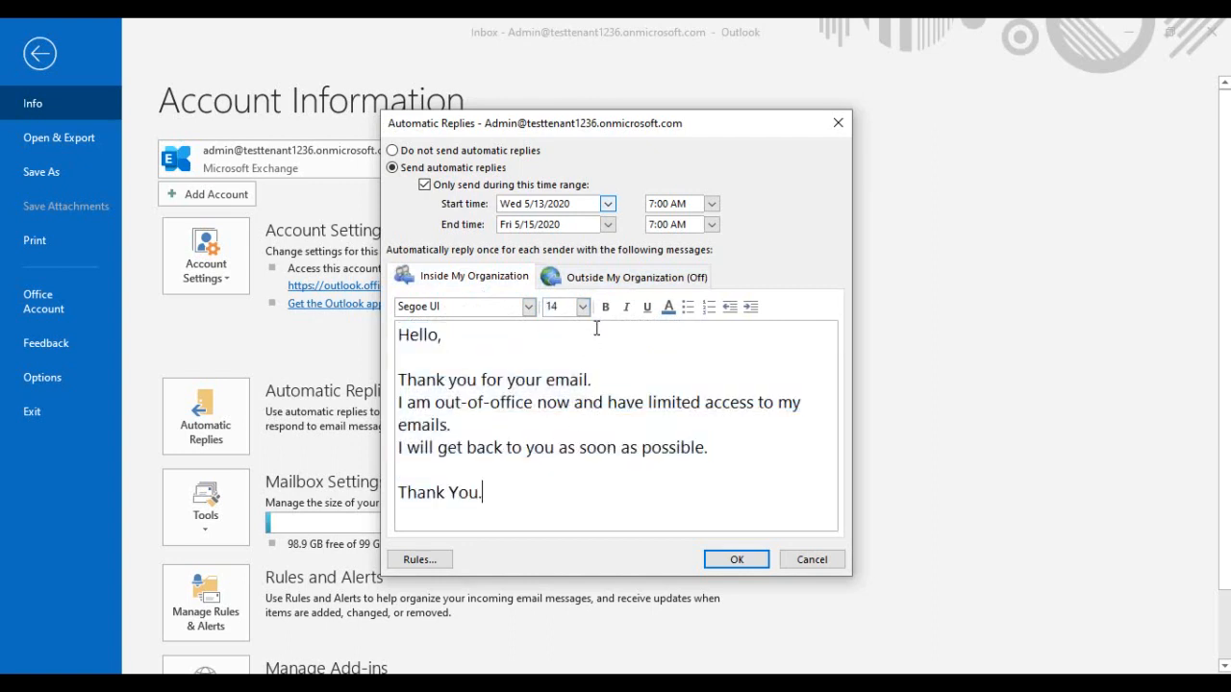
left_click(638, 277)
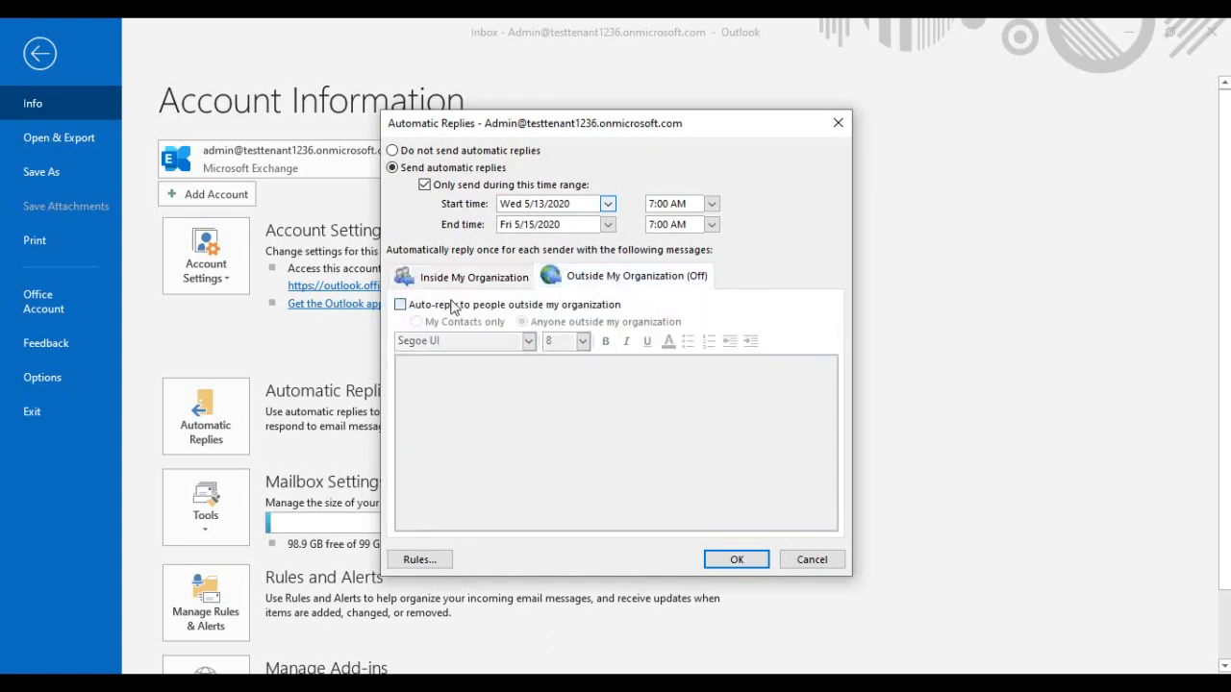
- Enable 14-point auto-replies for people outside the organization and save the settings
left_click(581, 342)
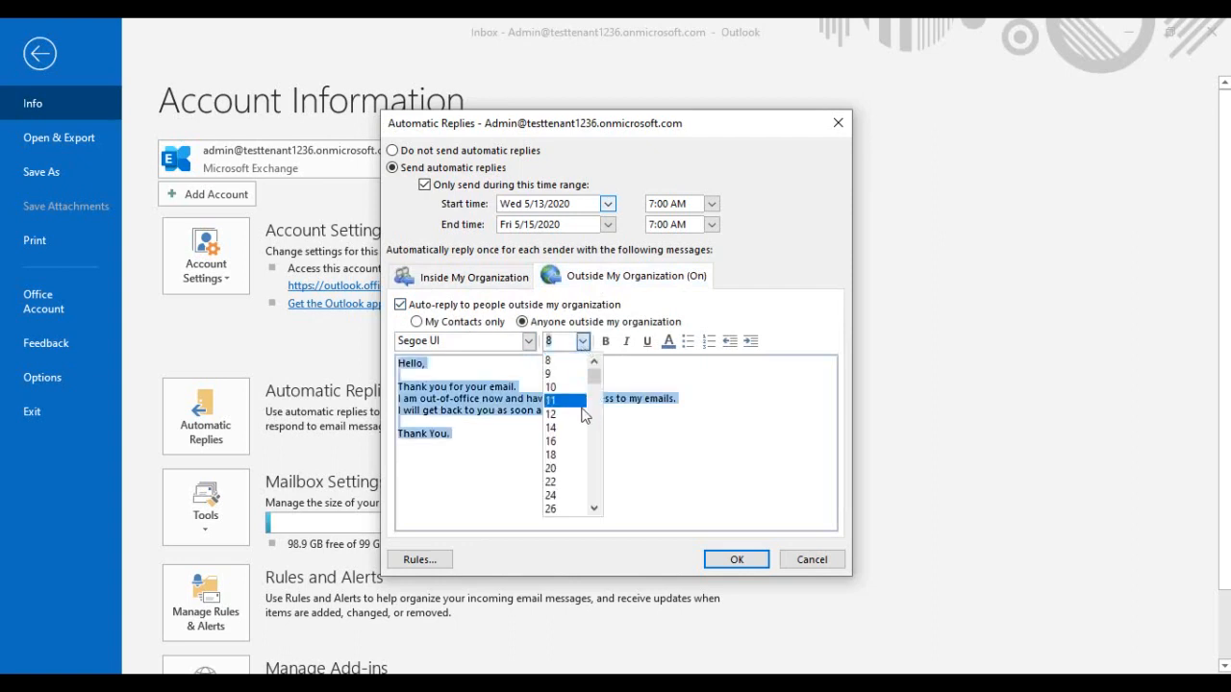
left_click(550, 399)
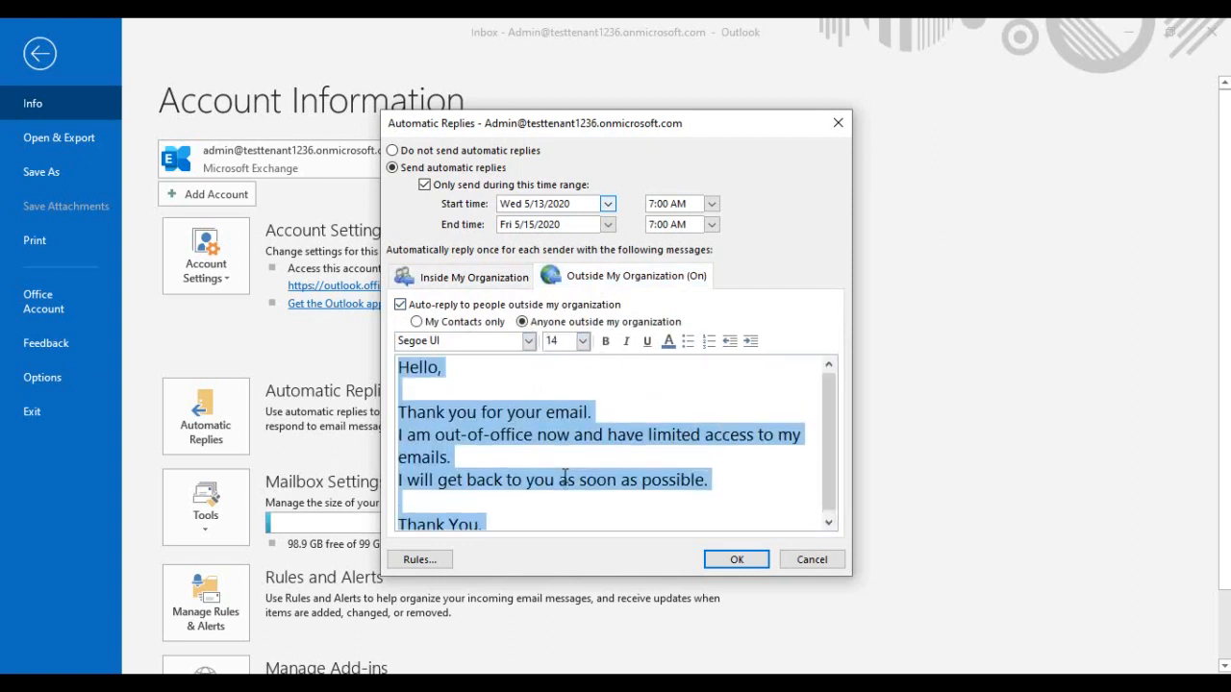
left_click(473, 277)
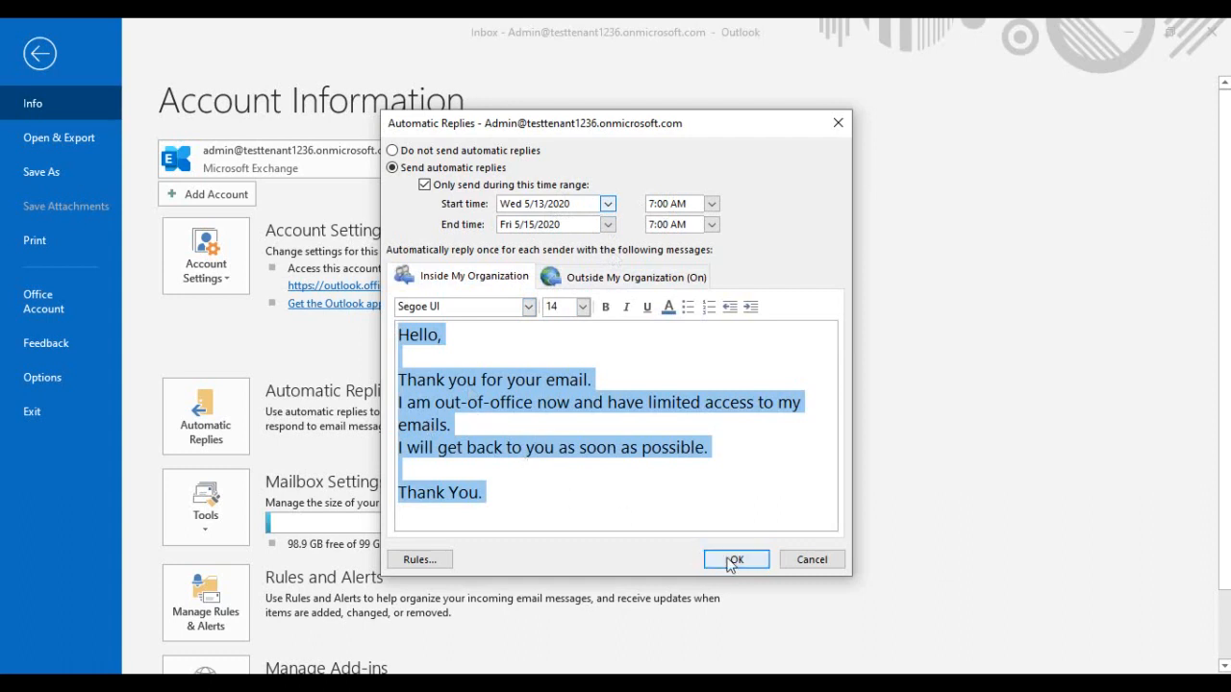
left_click(735, 557)
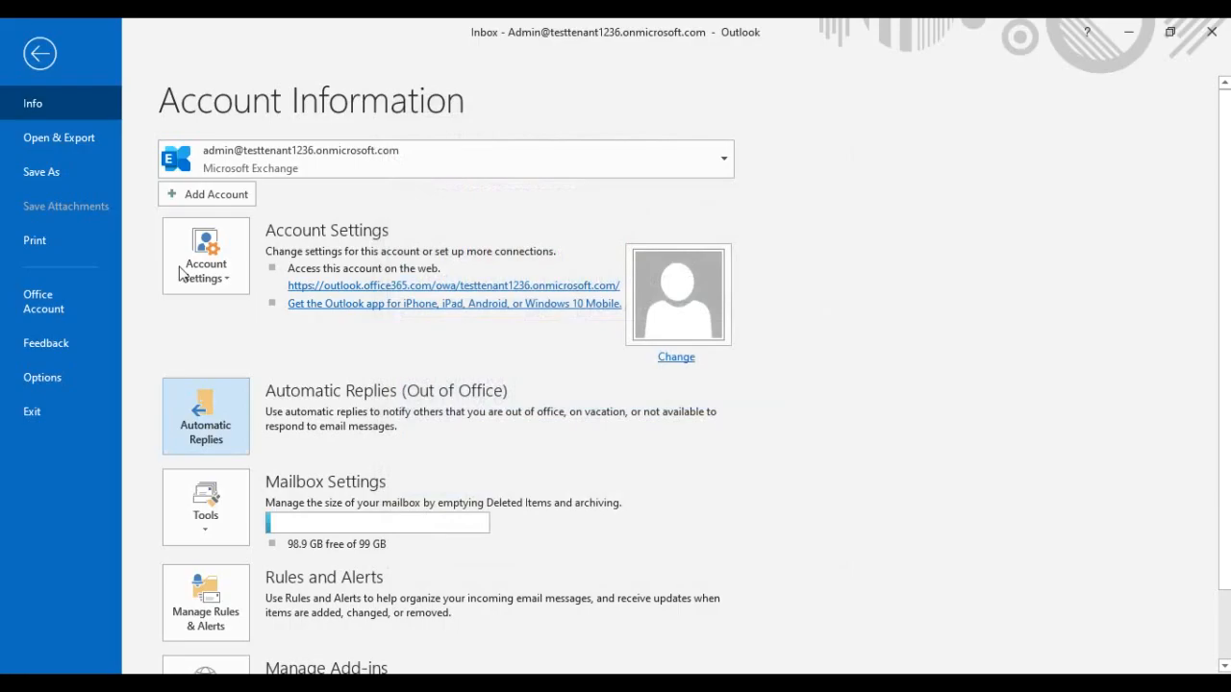
- Return via the inbox to the Automatic Replies settings from Account Information
left_click(38, 53)
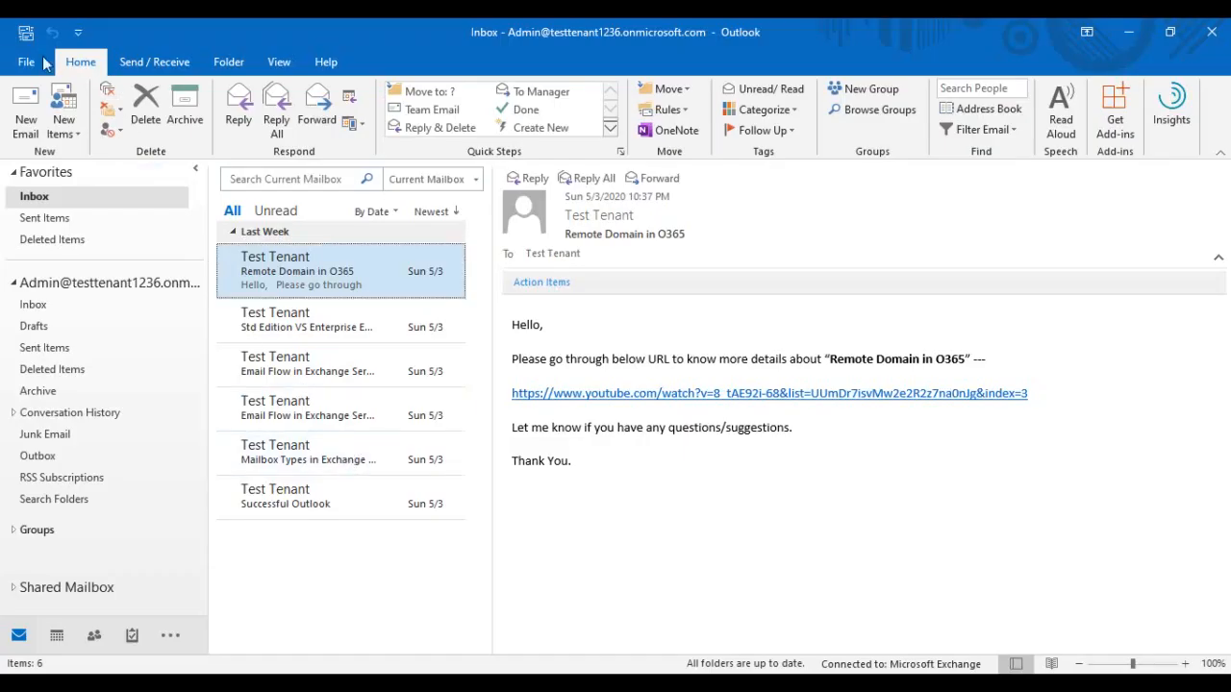
left_click(27, 61)
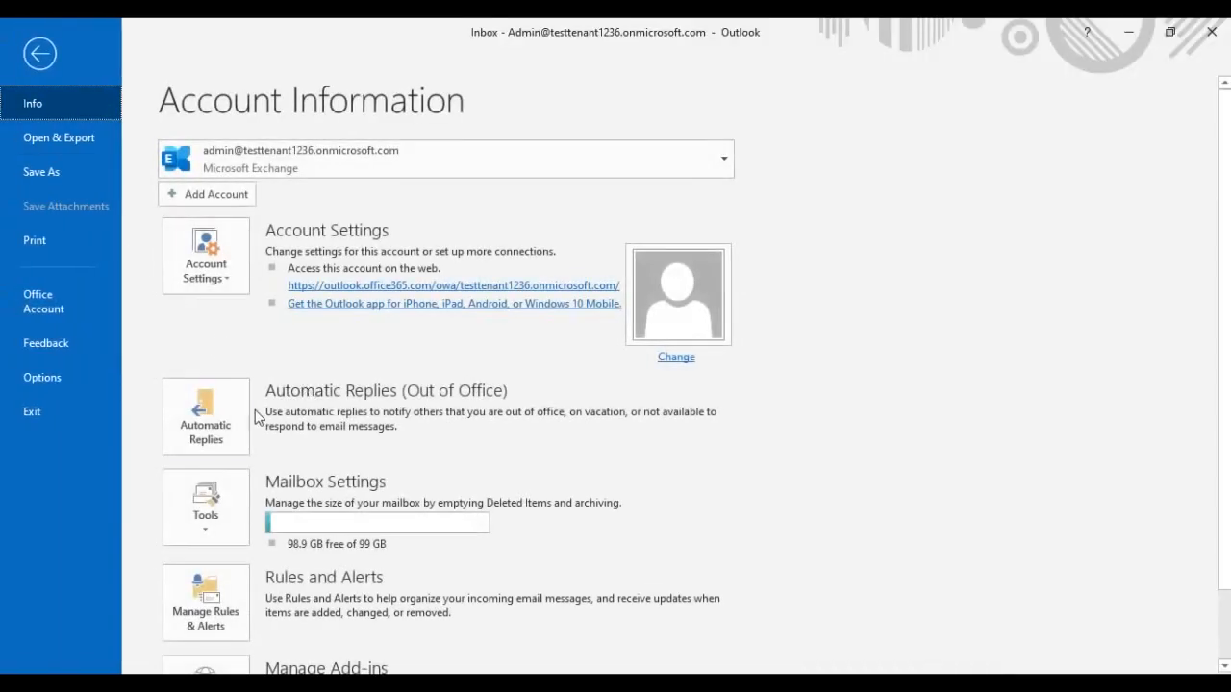
left_click(204, 416)
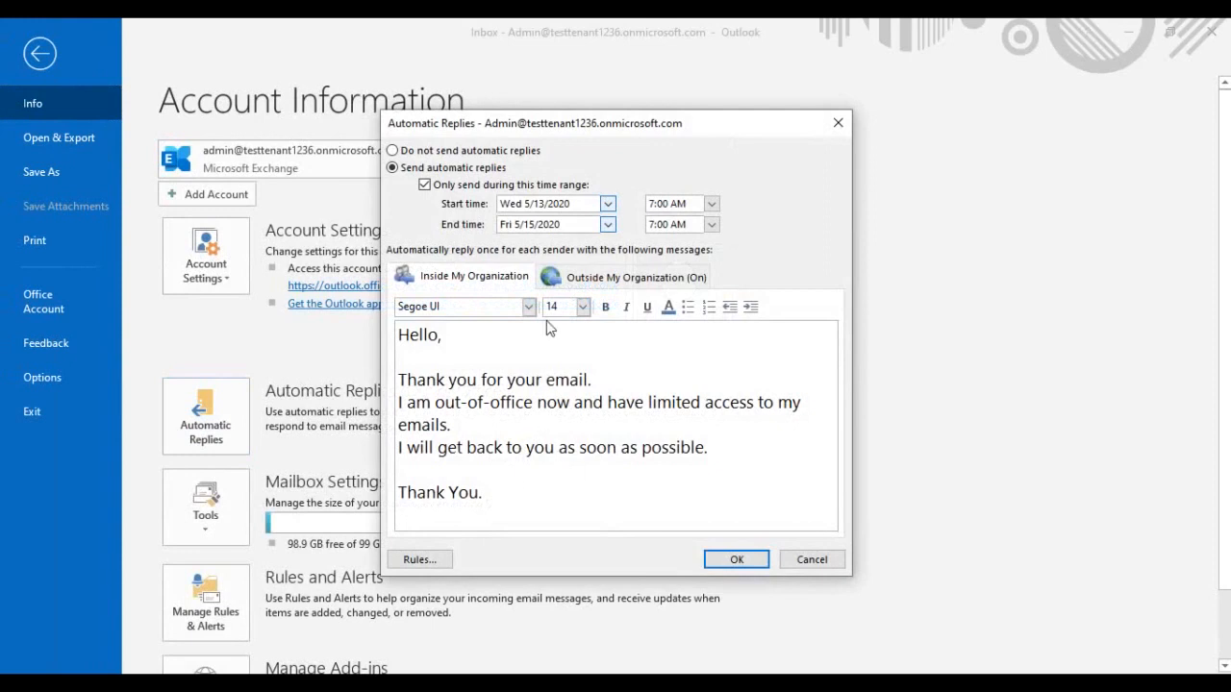
mouse_move(593, 269)
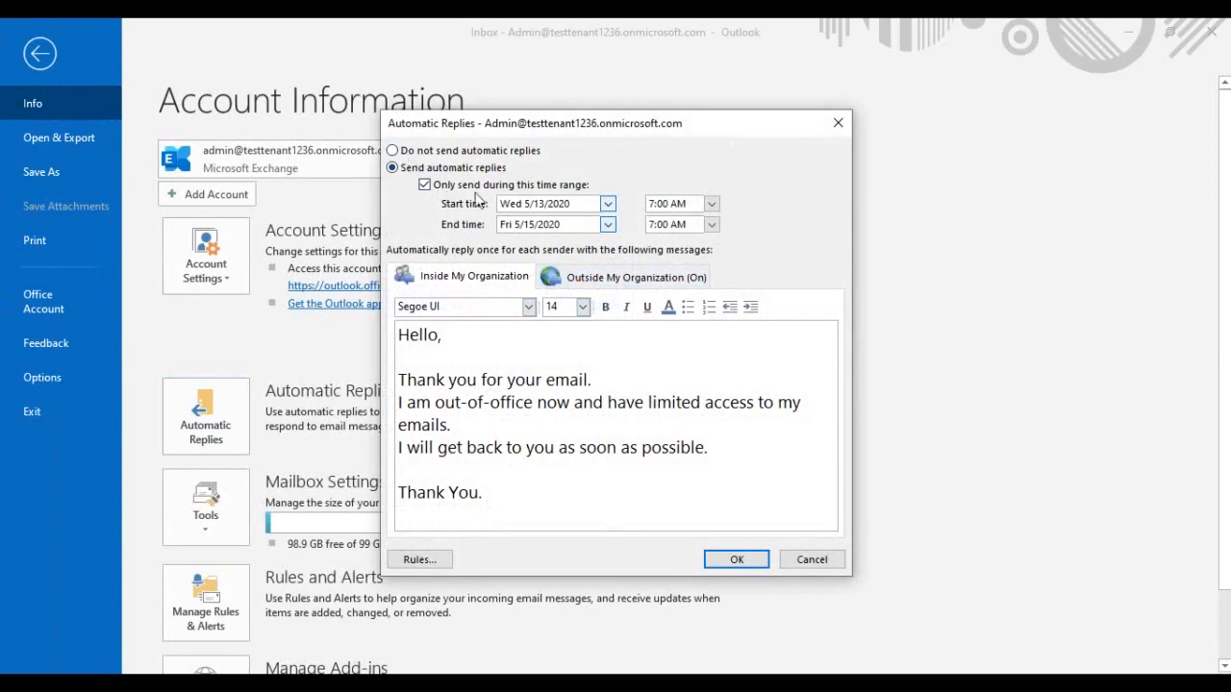
- Switch to Do not send automatic replies and save
left_click(393, 150)
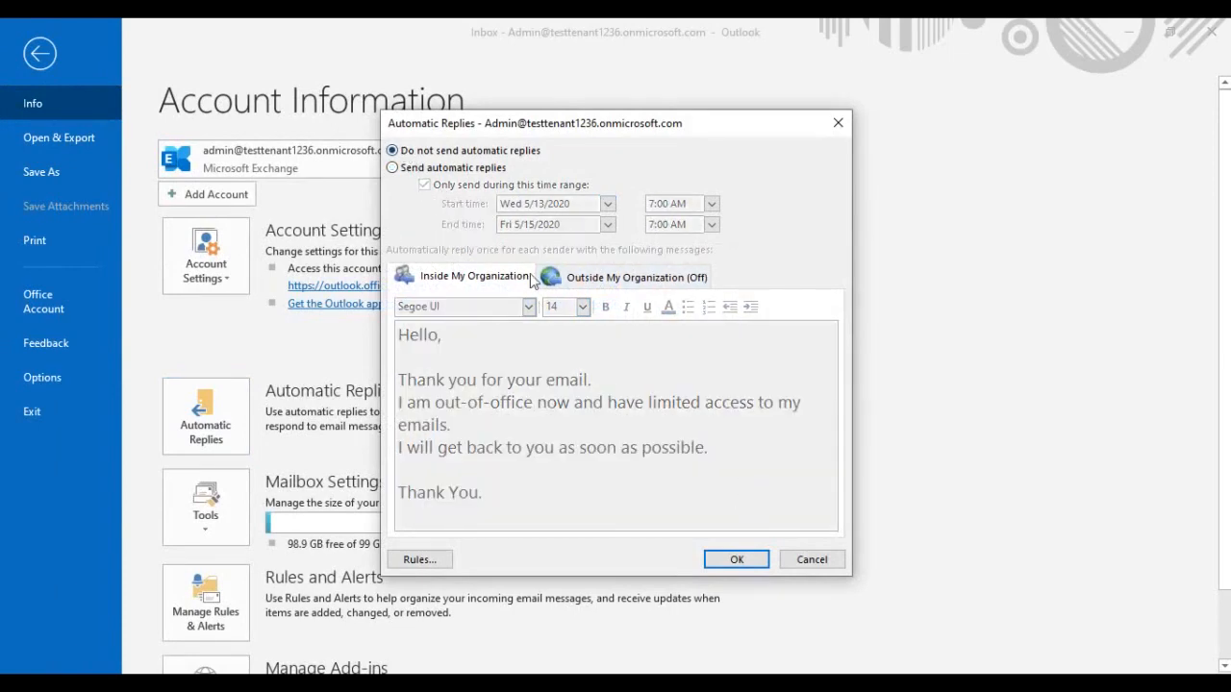
left_click(734, 558)
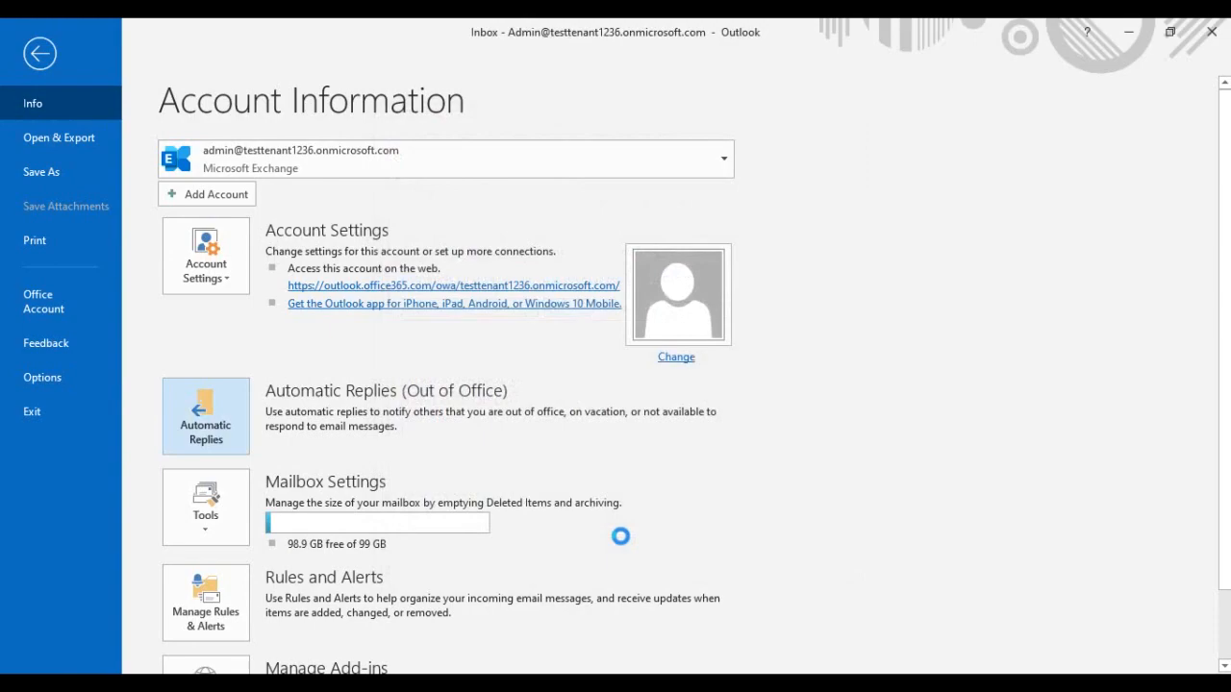